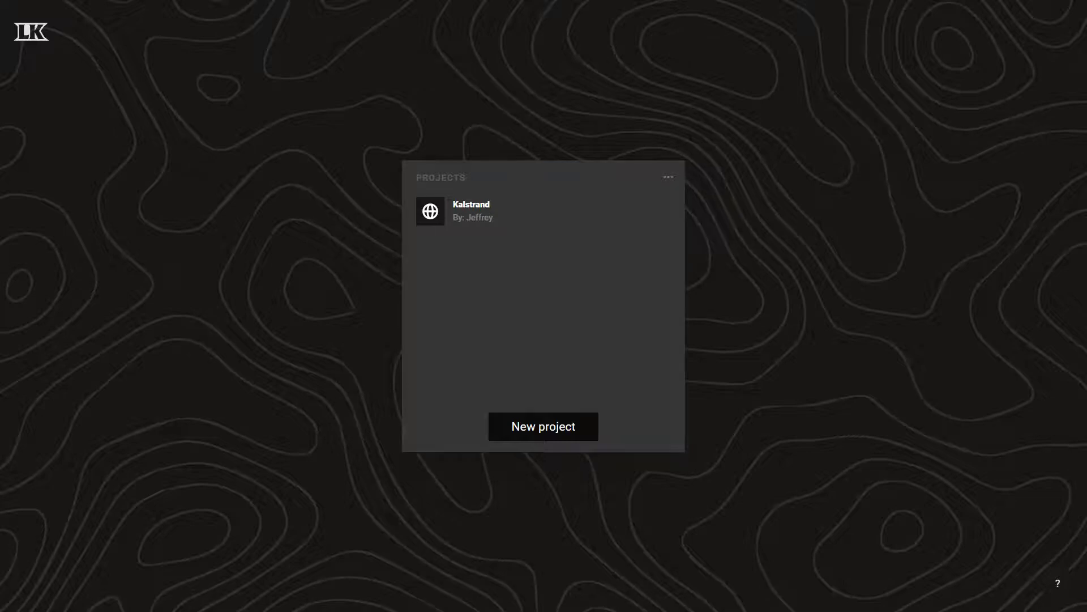
- Open the Kalstrand project and its project settings page from the account avatar menu
{"action": "left_click", "coordinate": [471, 210]}
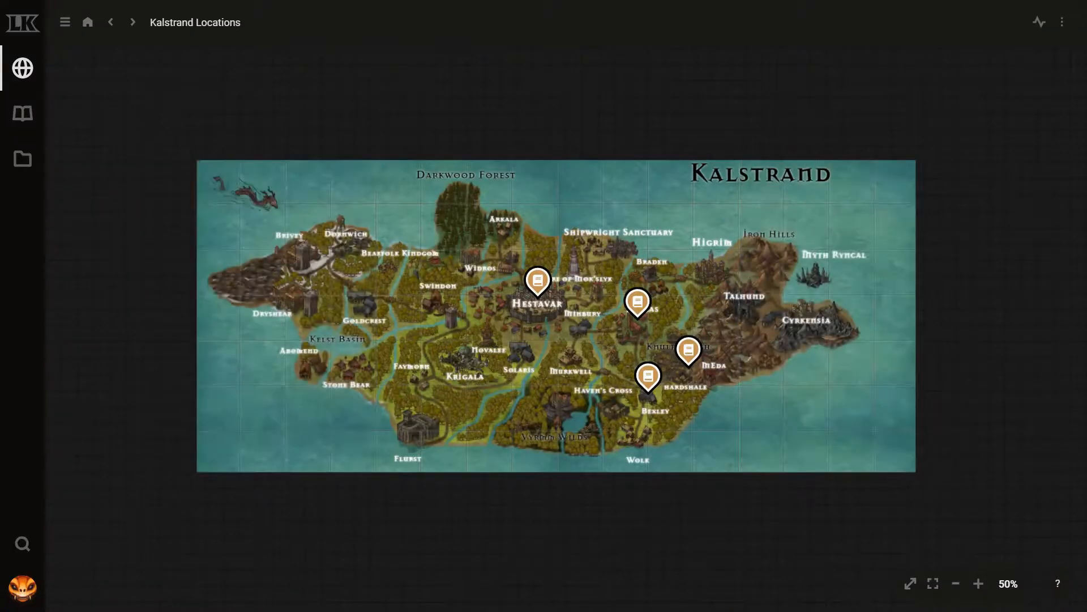
{"action": "mouse_move", "coordinate": [23, 588]}
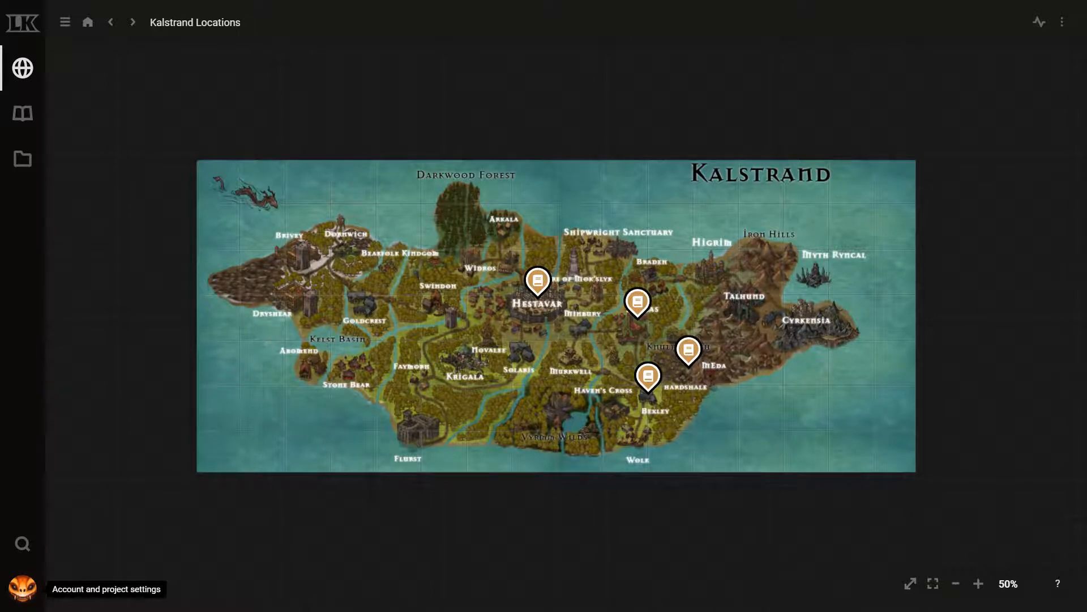
{"action": "left_click", "coordinate": [23, 587]}
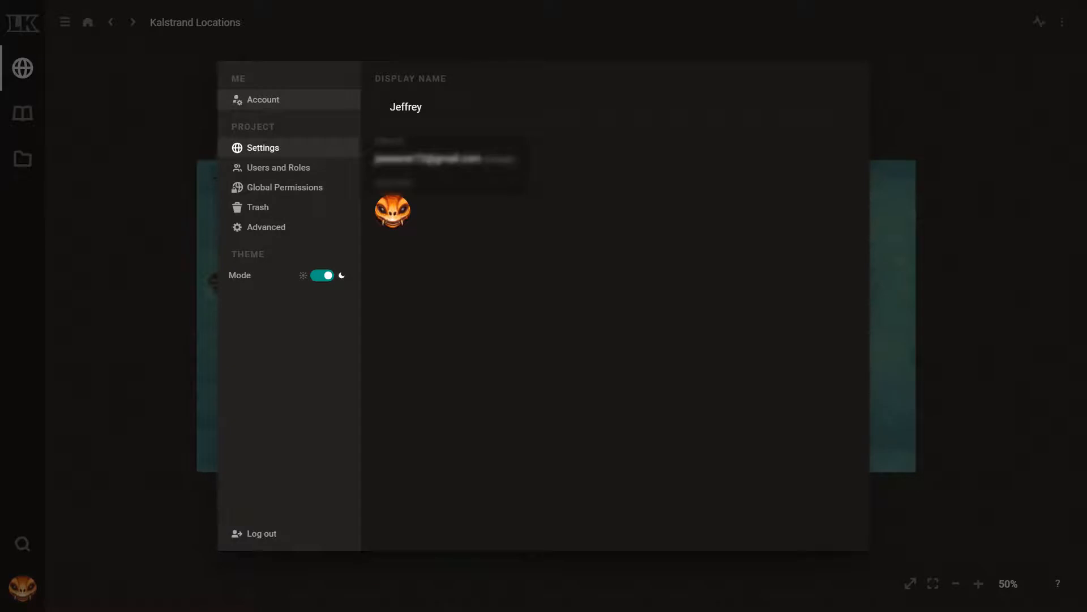
{"action": "left_click", "coordinate": [262, 147]}
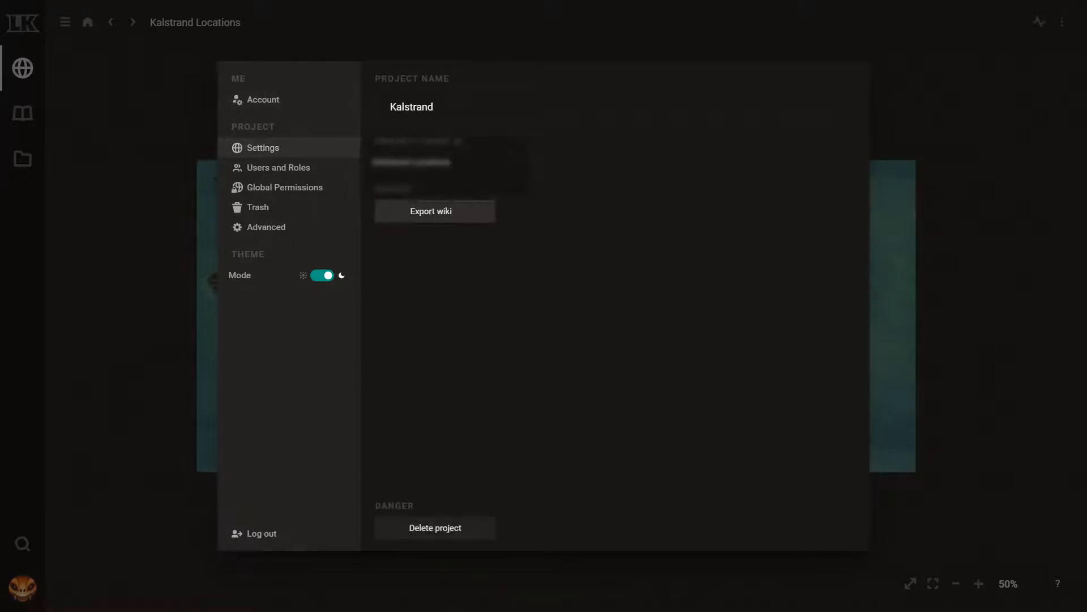
- Export the Kalstrand wiki with Export type set to JSON
{"action": "left_click", "coordinate": [430, 211]}
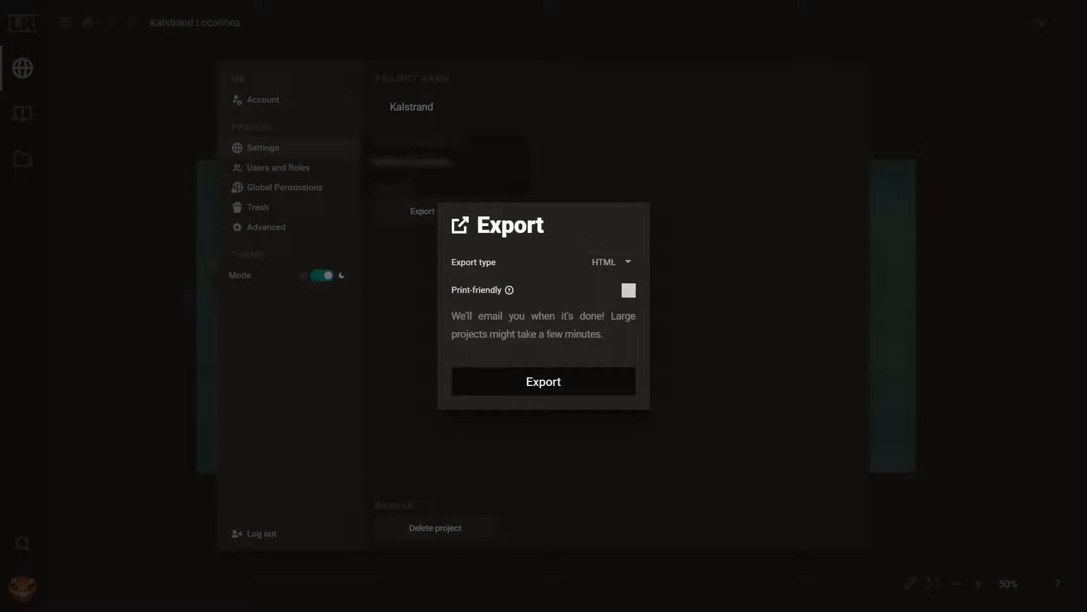
{"action": "left_click", "coordinate": [611, 262]}
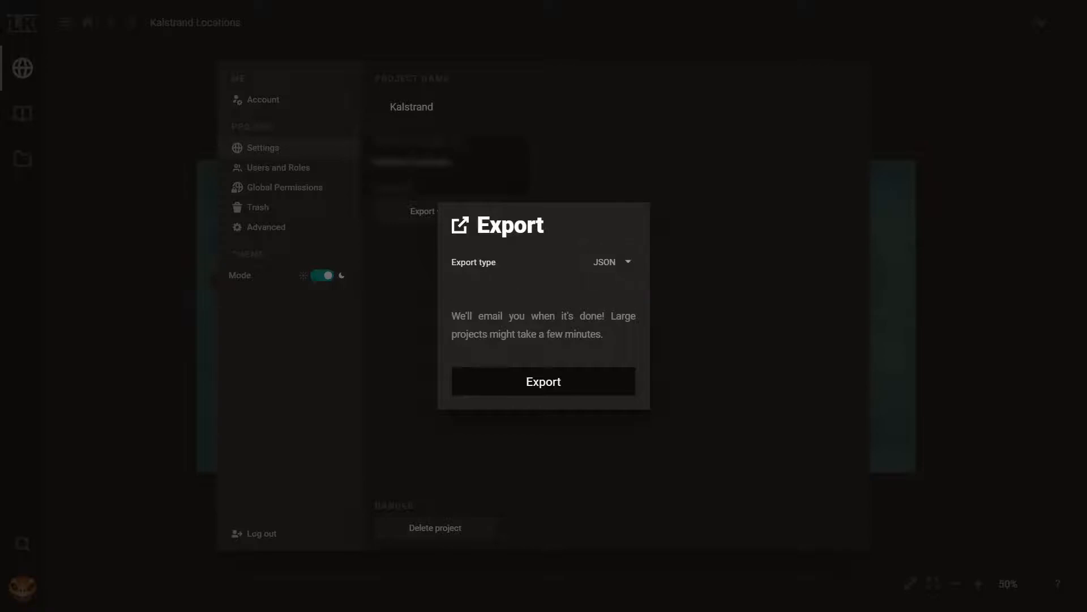
{"action": "left_click", "coordinate": [543, 380]}
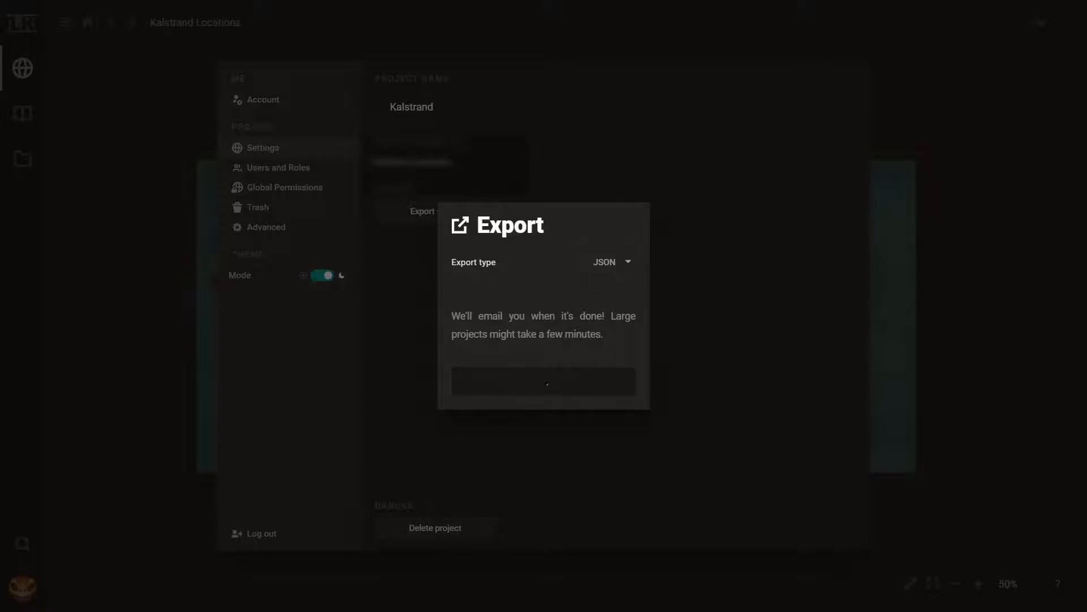
{"action": "left_click", "coordinate": [543, 381]}
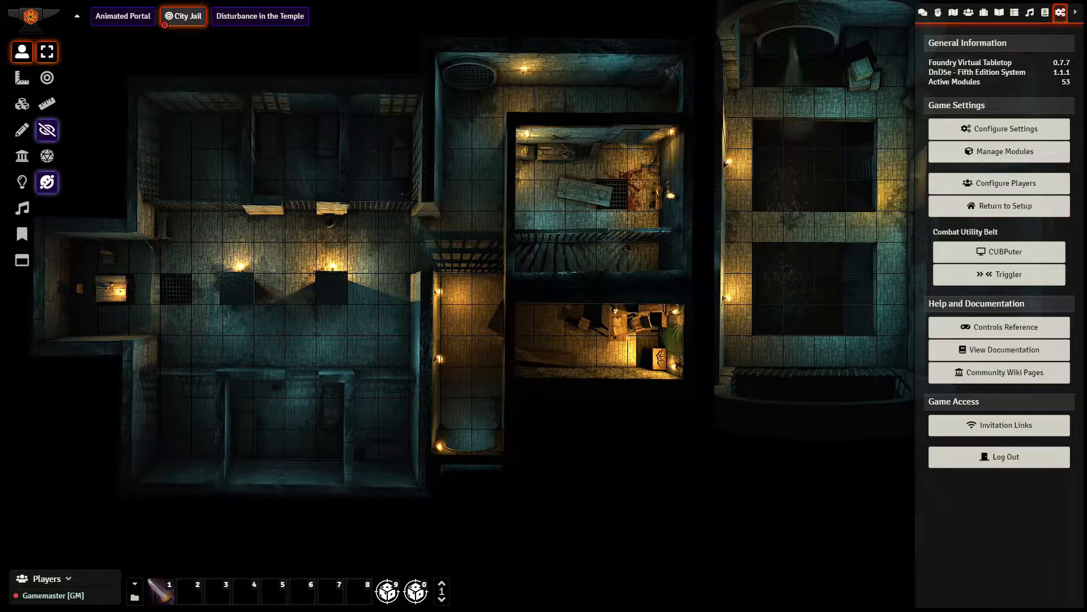
{"action": "left_click", "coordinate": [999, 129]}
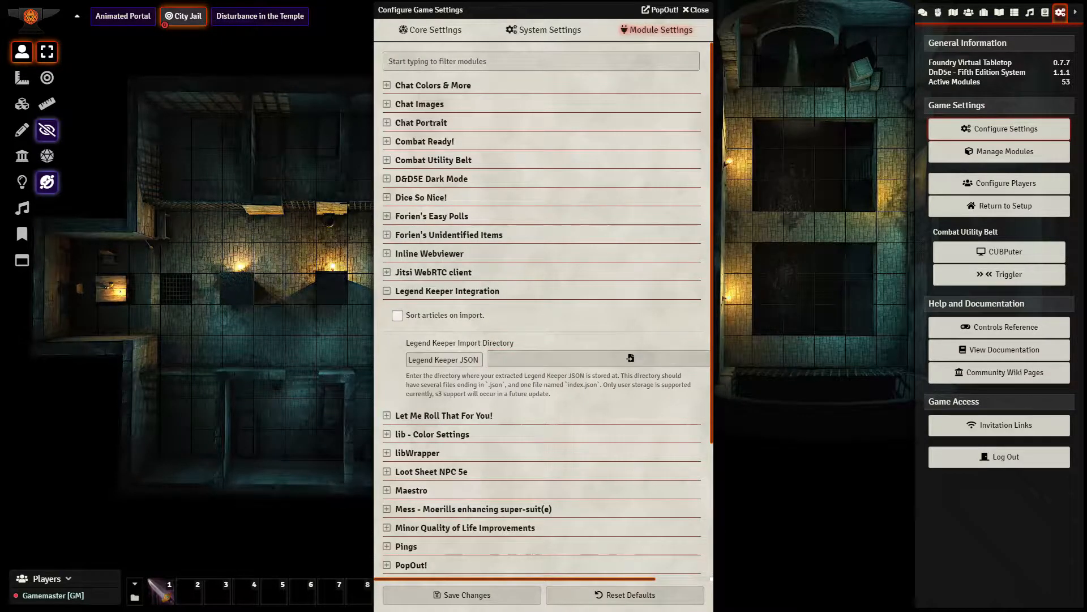
{"action": "mouse_move", "coordinate": [630, 358]}
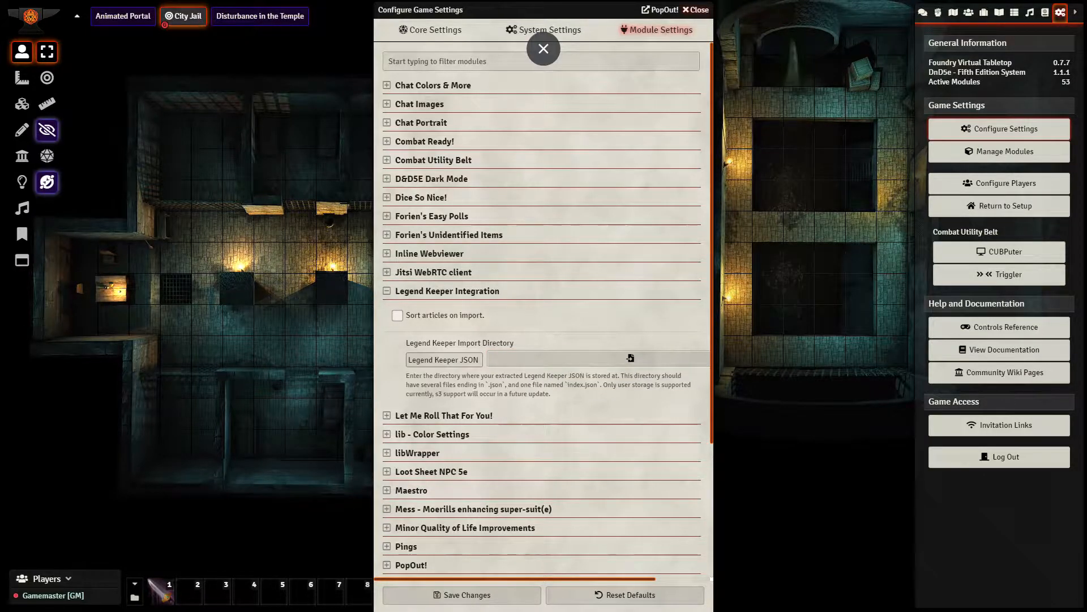
{"action": "left_click", "coordinate": [693, 9]}
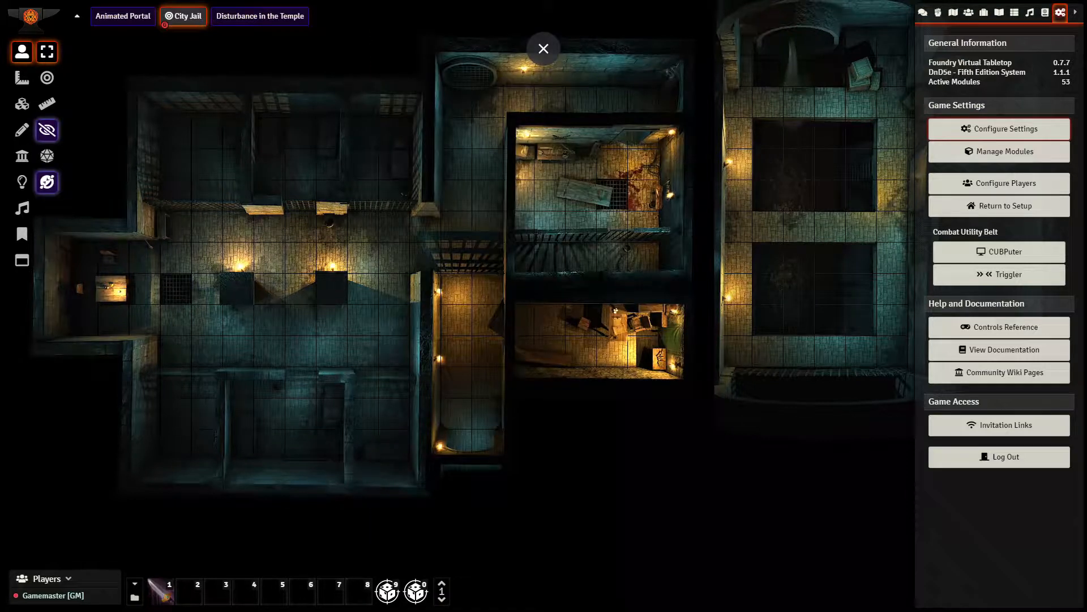
- Show Foundry's Journal Entries tab and run Import from Legend Keeper
{"action": "left_click", "coordinate": [998, 12]}
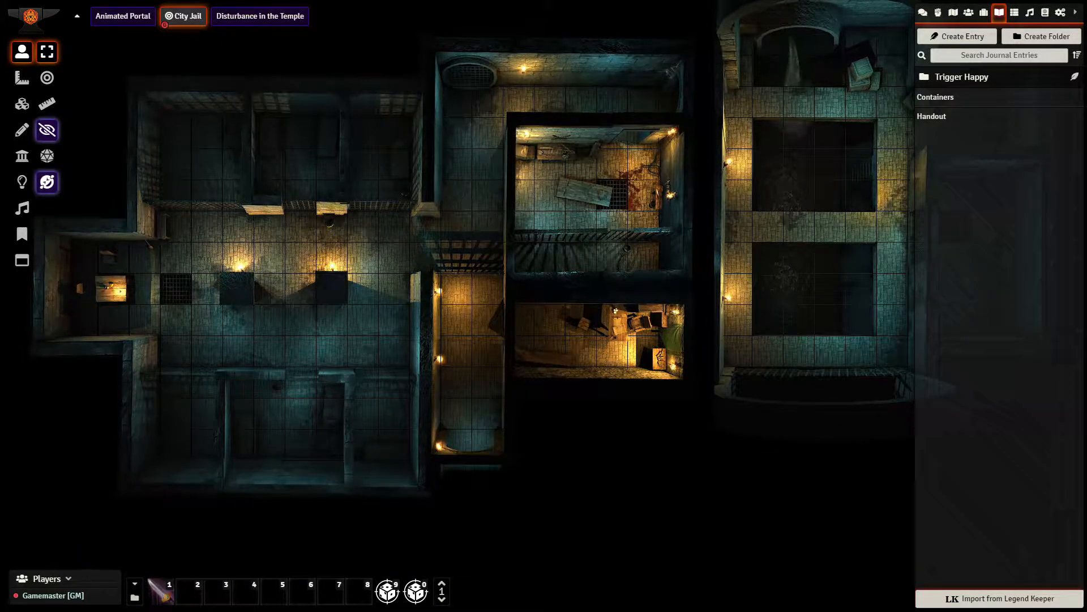
{"action": "left_click", "coordinate": [1000, 599]}
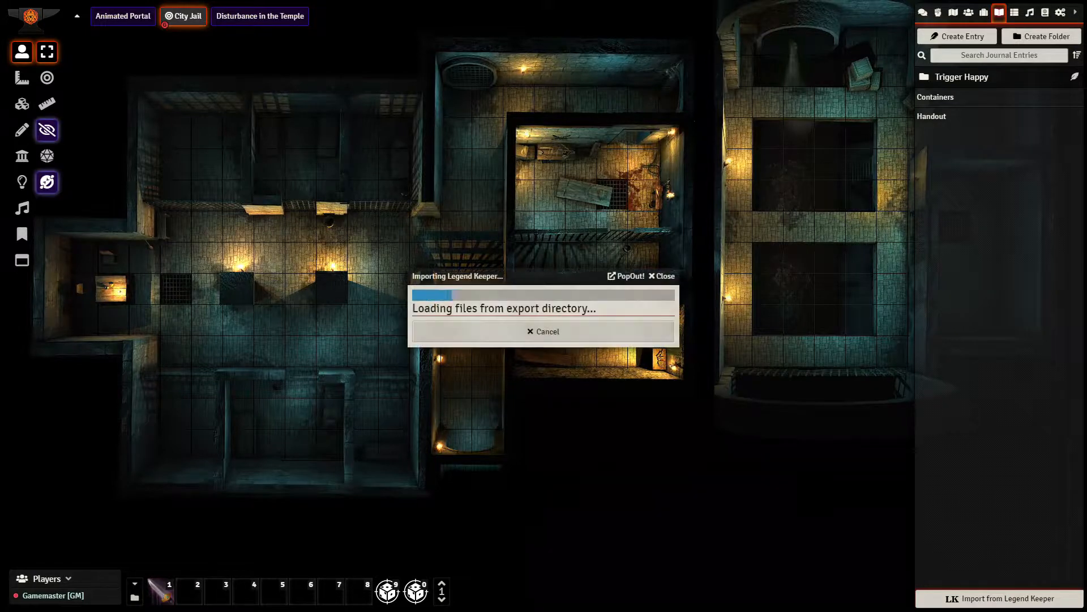